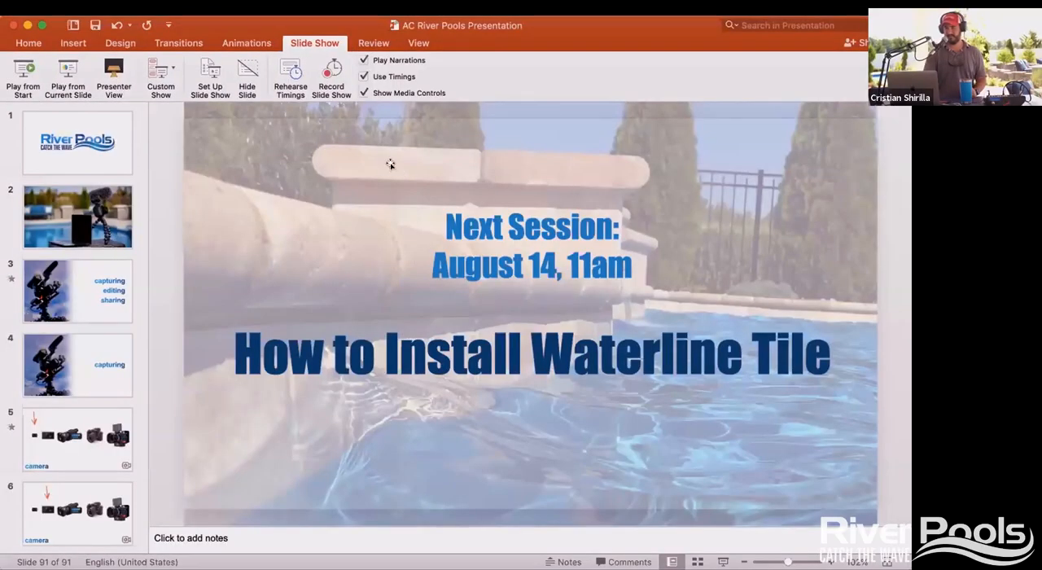
mouse_move(437, 167)
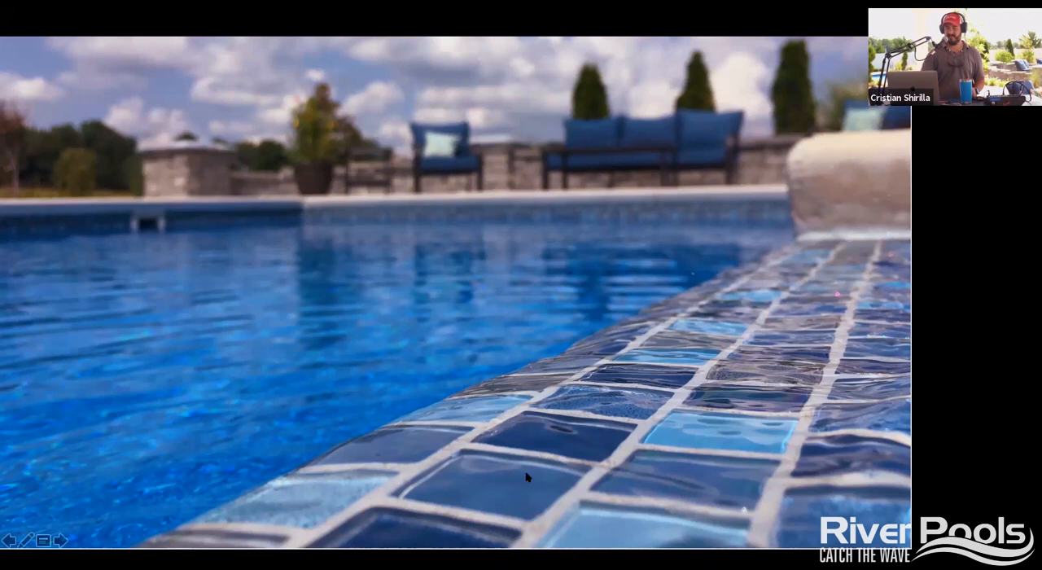
mouse_move(651, 409)
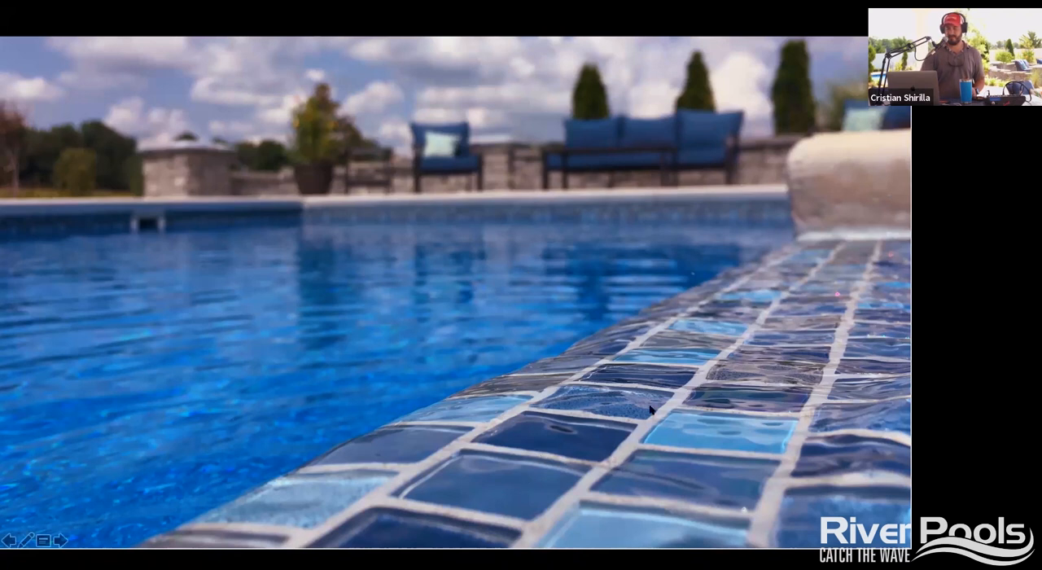
mouse_move(871, 350)
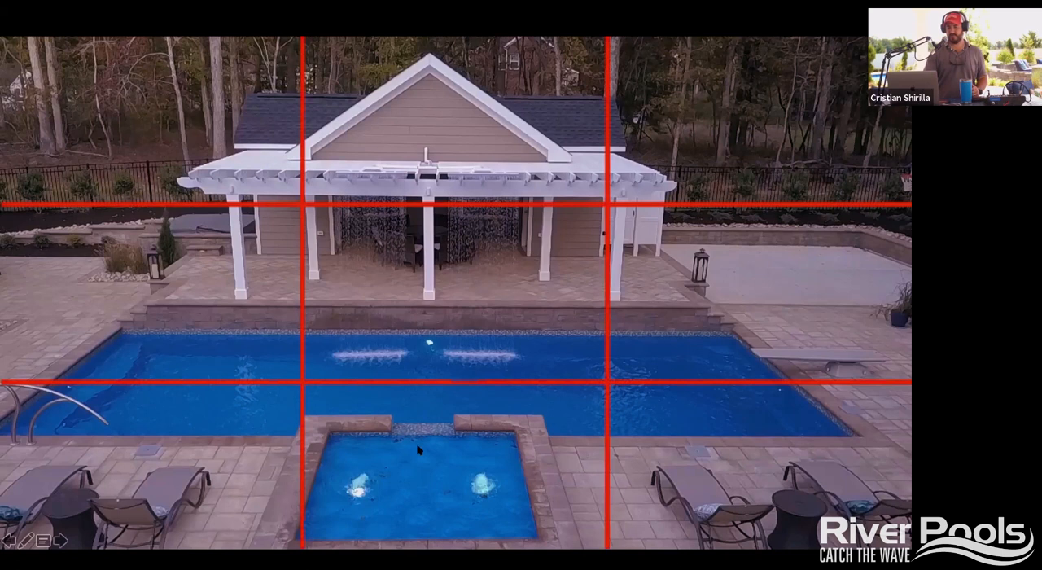
mouse_move(473, 120)
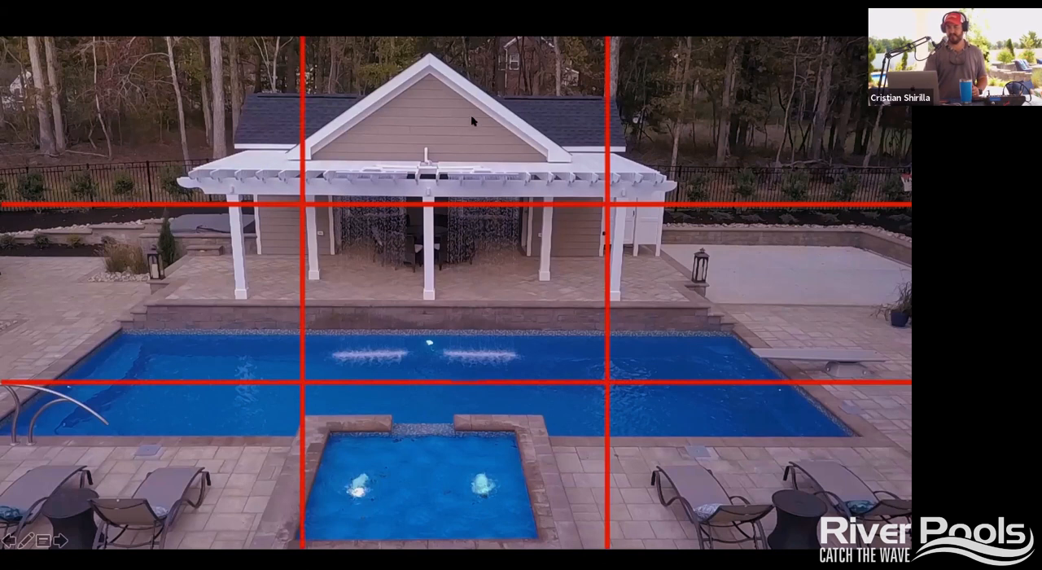
mouse_move(321, 136)
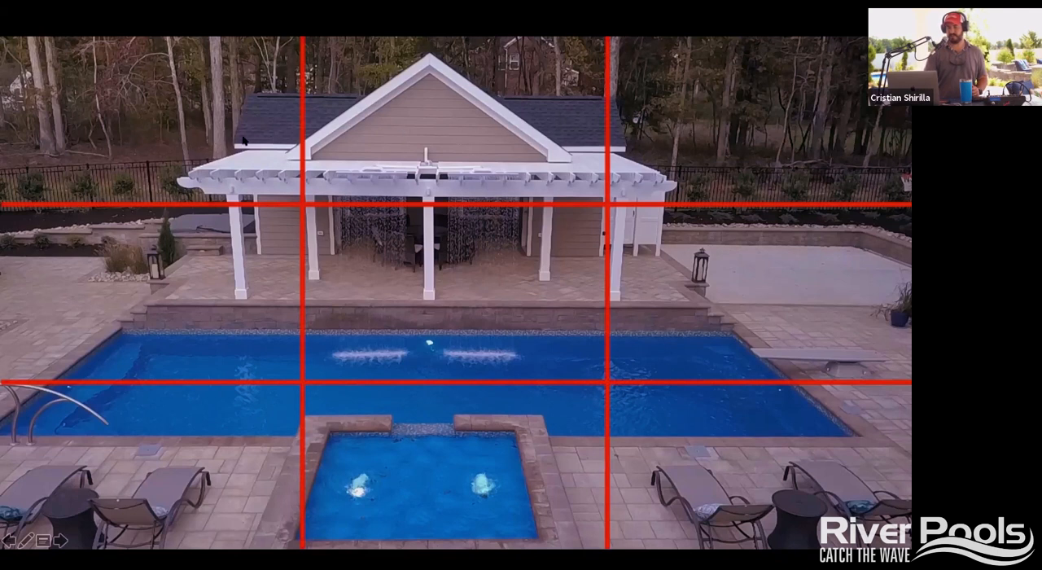
mouse_move(513, 153)
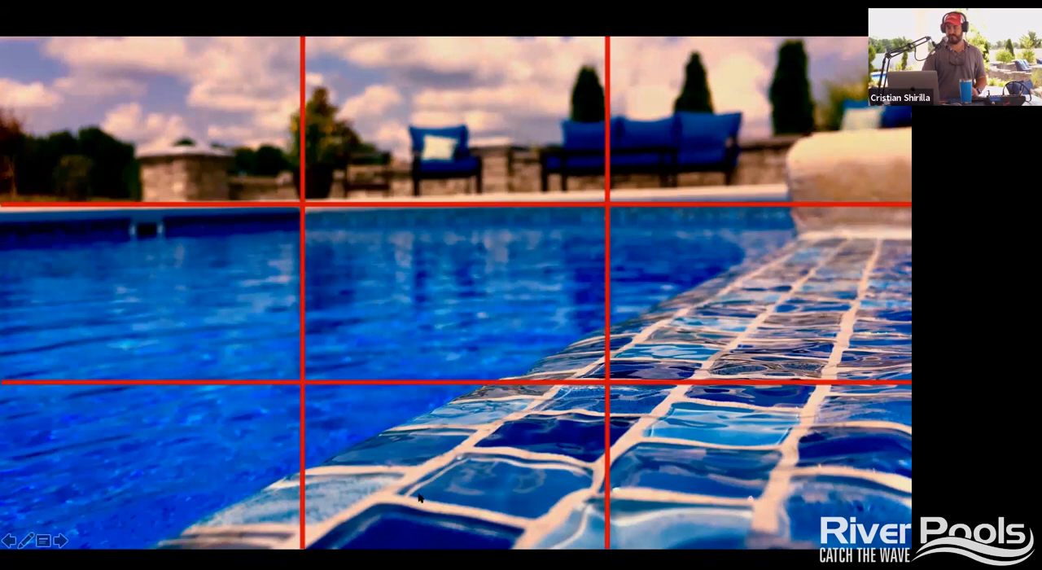
mouse_move(836, 293)
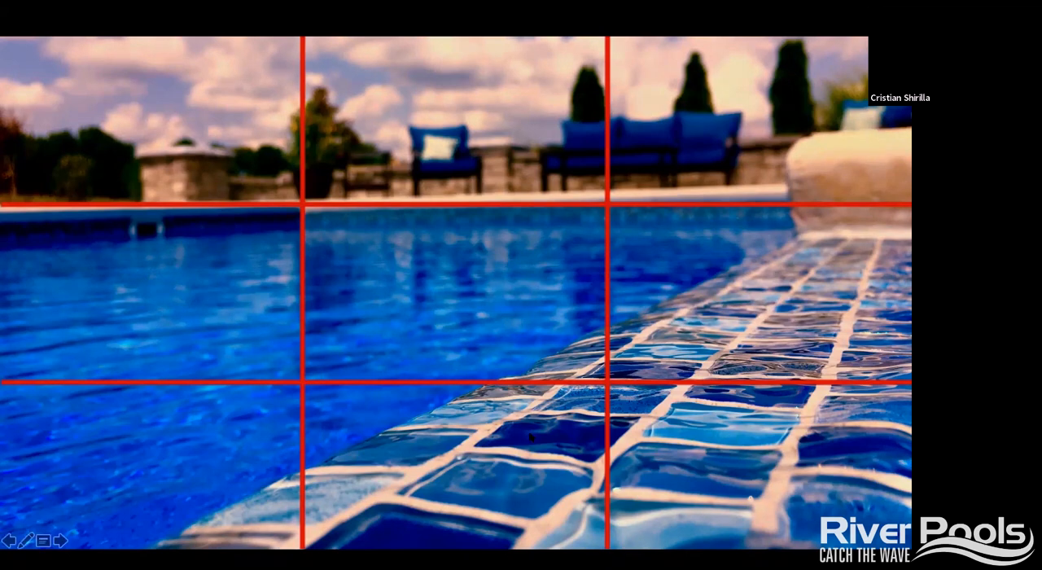
mouse_move(763, 293)
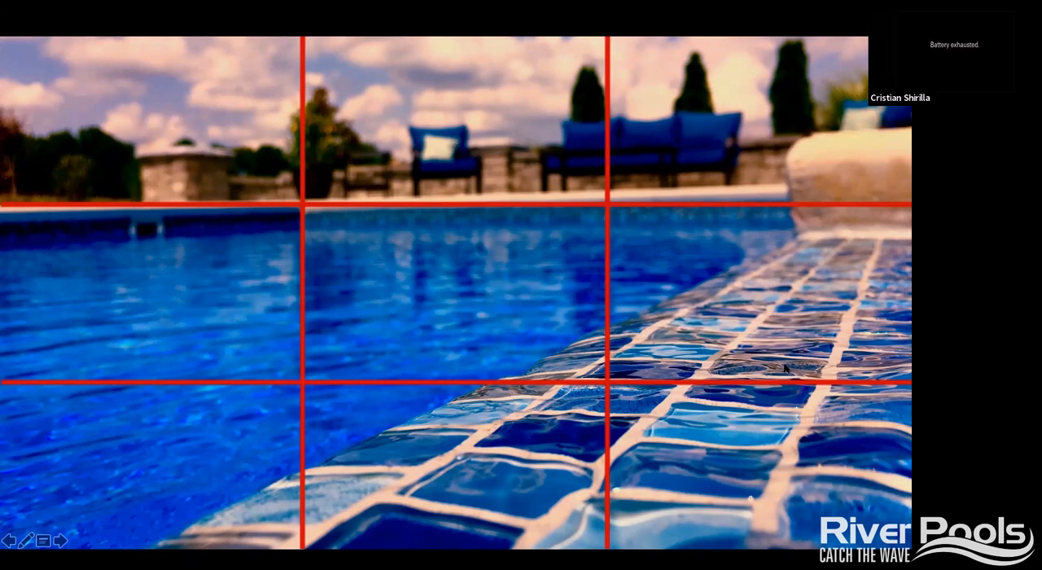
mouse_move(757, 342)
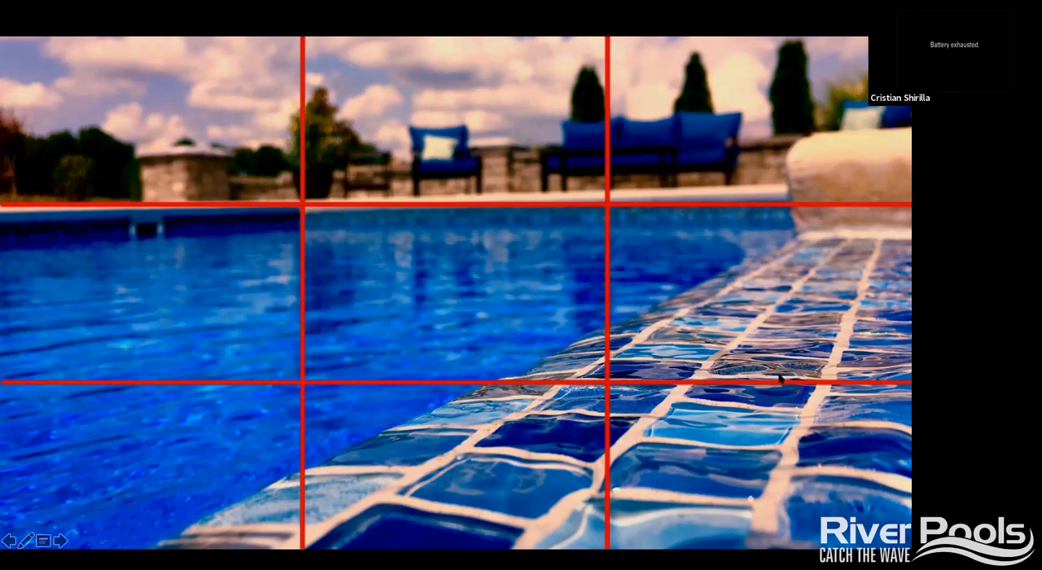
mouse_move(494, 450)
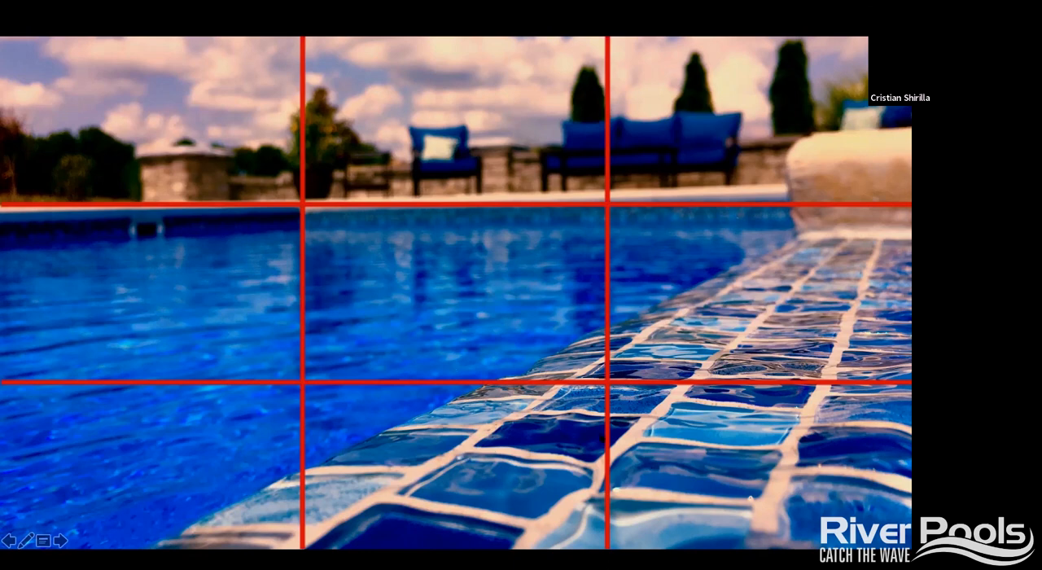
mouse_move(768, 436)
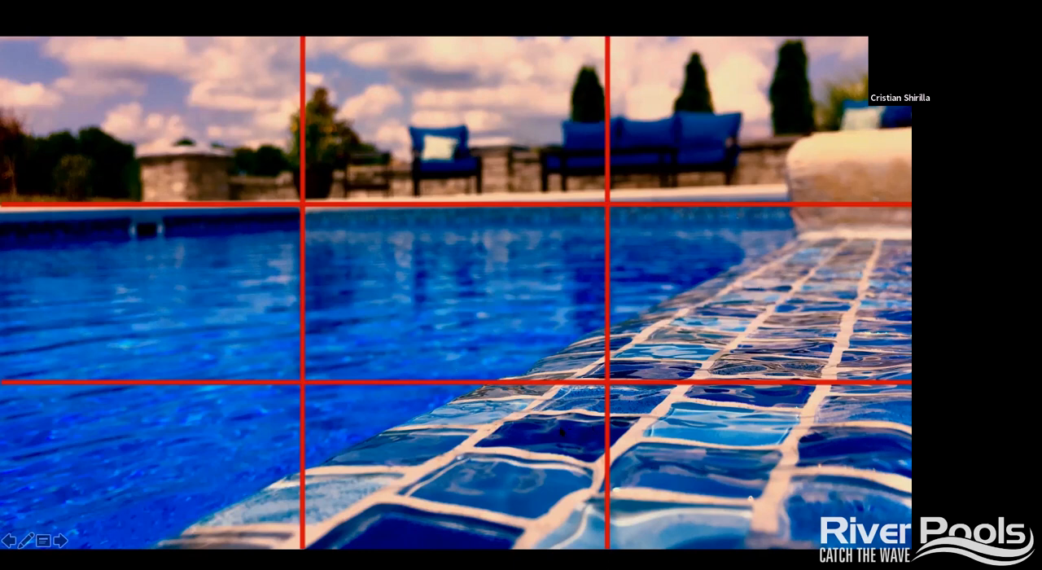
mouse_move(643, 443)
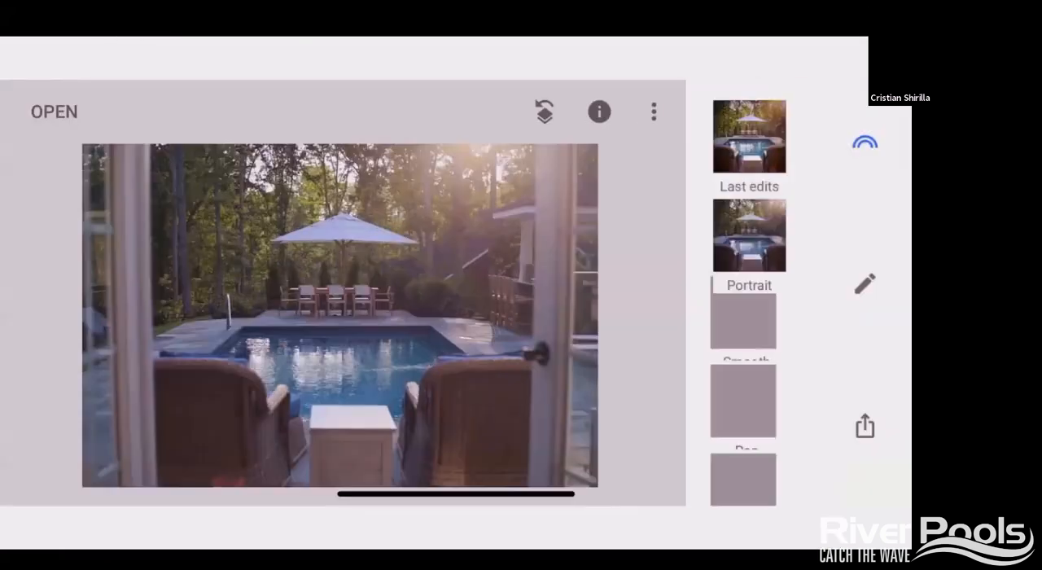
Step: Crop the backyard pool photo to a tighter frame and show Snapseed's tools list
left_click(863, 283)
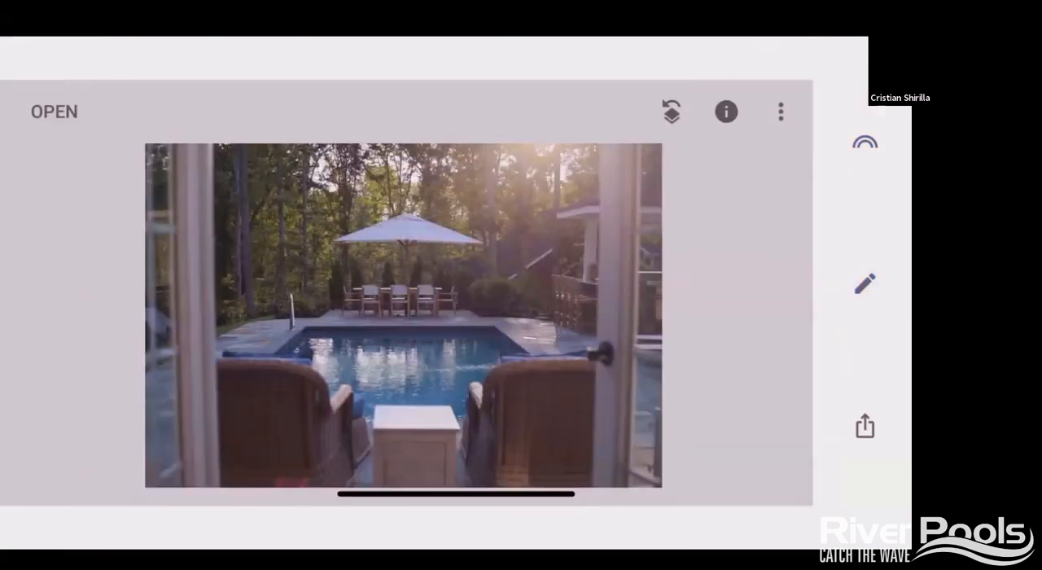
left_click(864, 282)
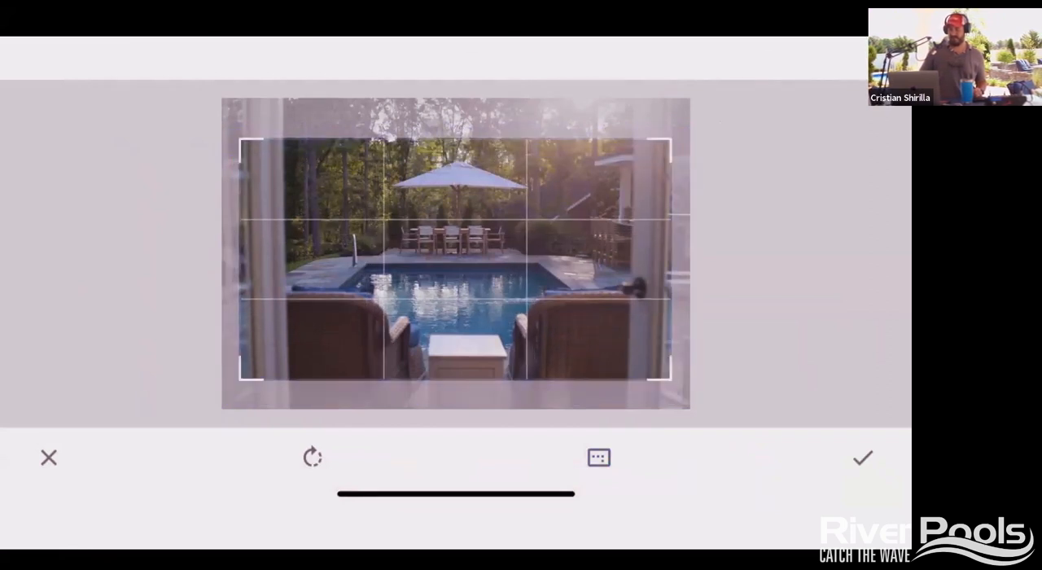
left_click(862, 457)
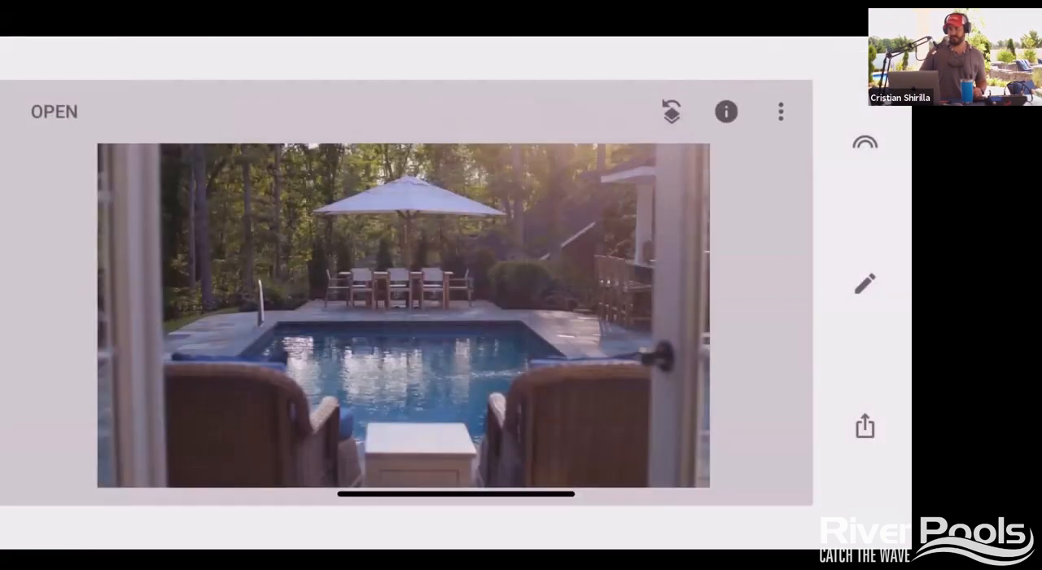
left_click(864, 283)
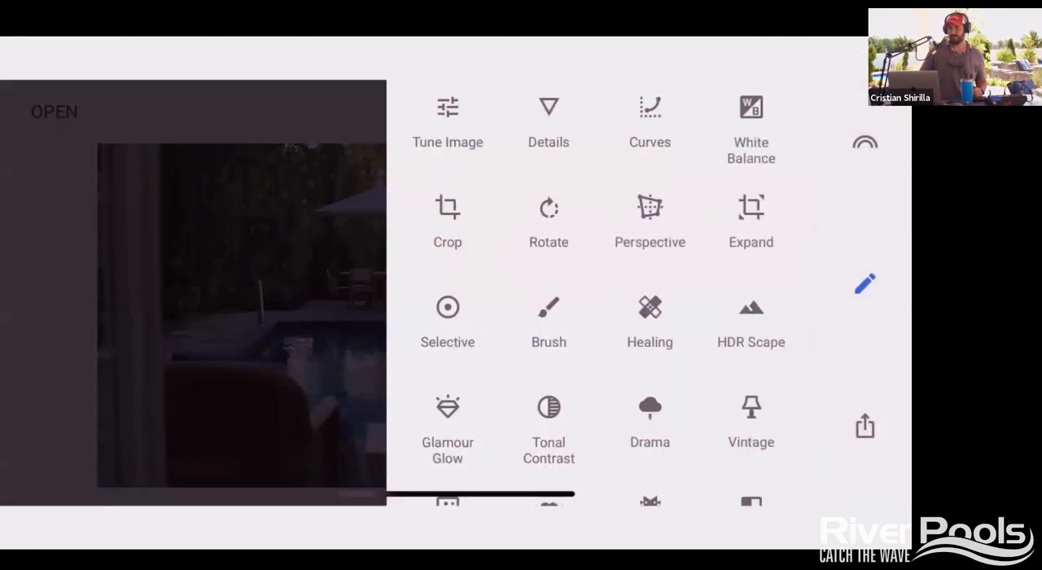
Step: Adjust the photo's sharpening, then raise brightness to +27 in Tune Image
left_click(548, 122)
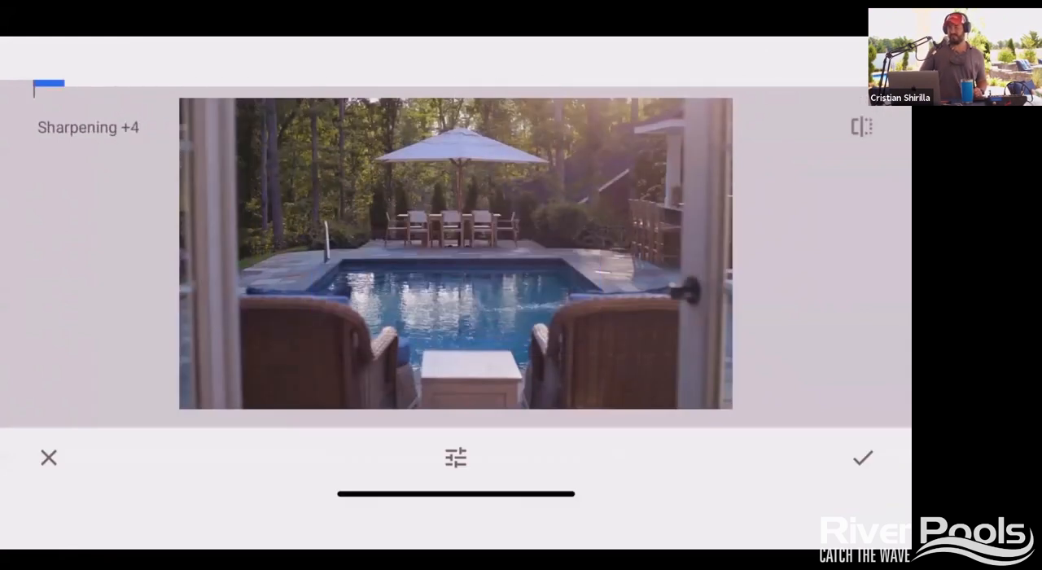
left_click_drag(61, 85, 200, 85)
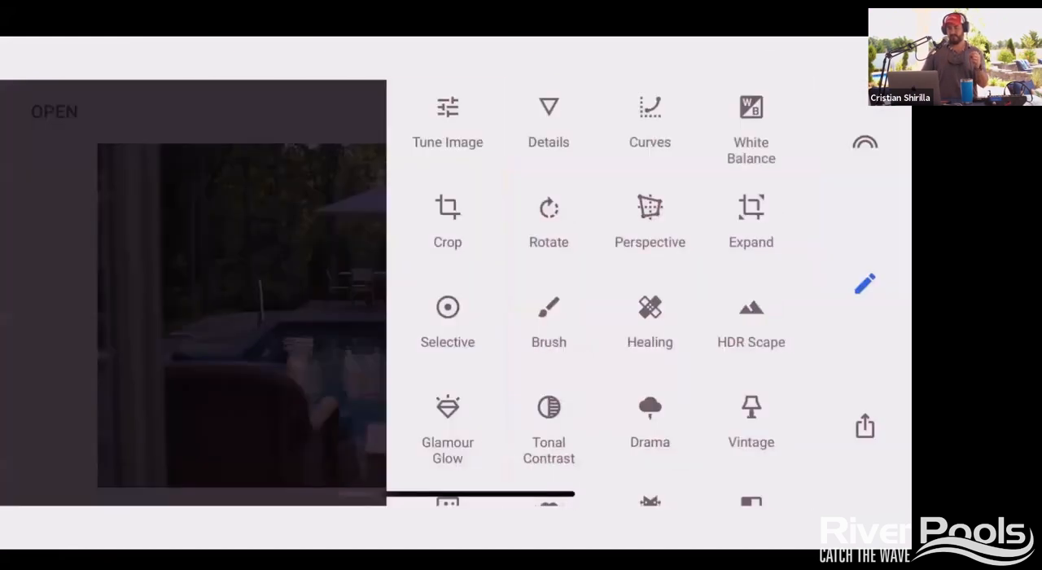
left_click(447, 122)
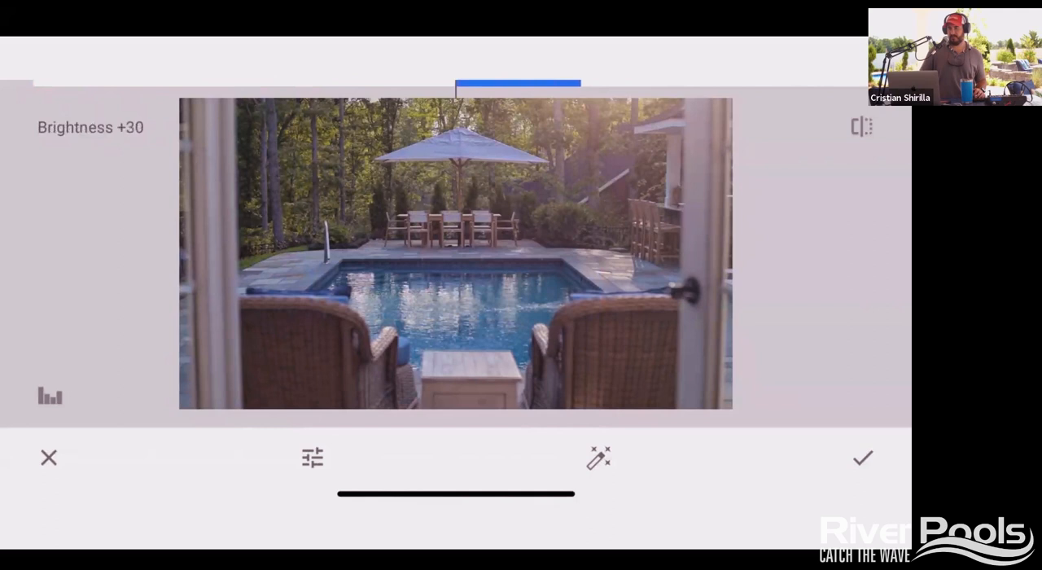
left_click_drag(517, 84, 512, 85)
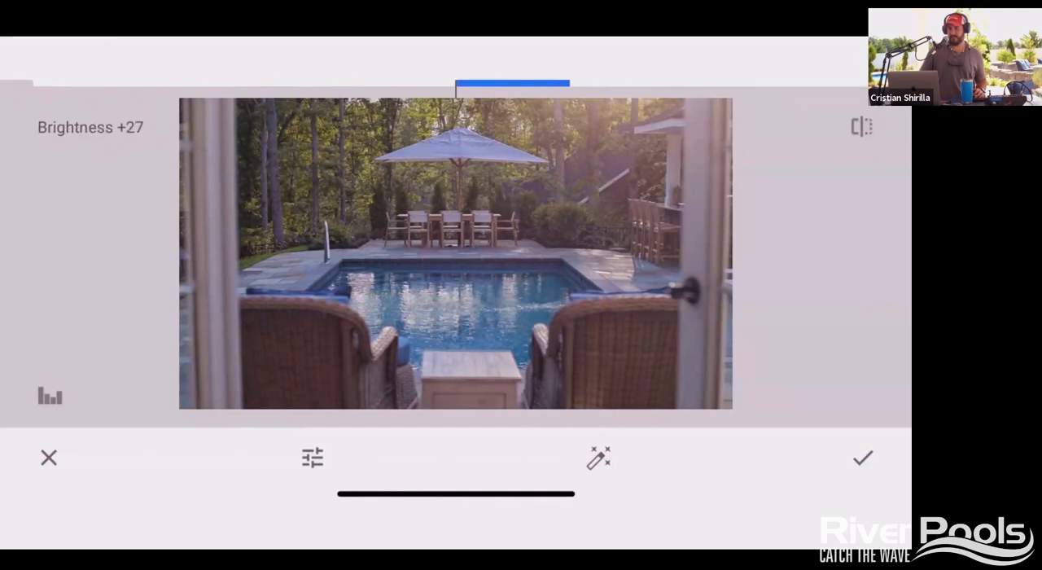
Step: Set contrast +22, saturation +28, shadows -24 and highlights -100 on the pool photo
left_click(313, 457)
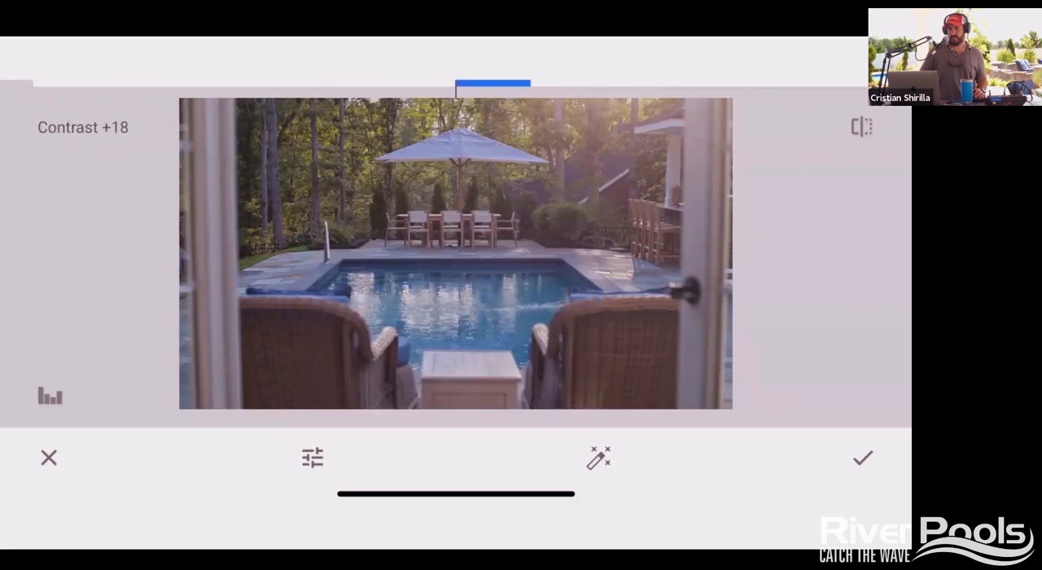
left_click_drag(492, 86, 529, 86)
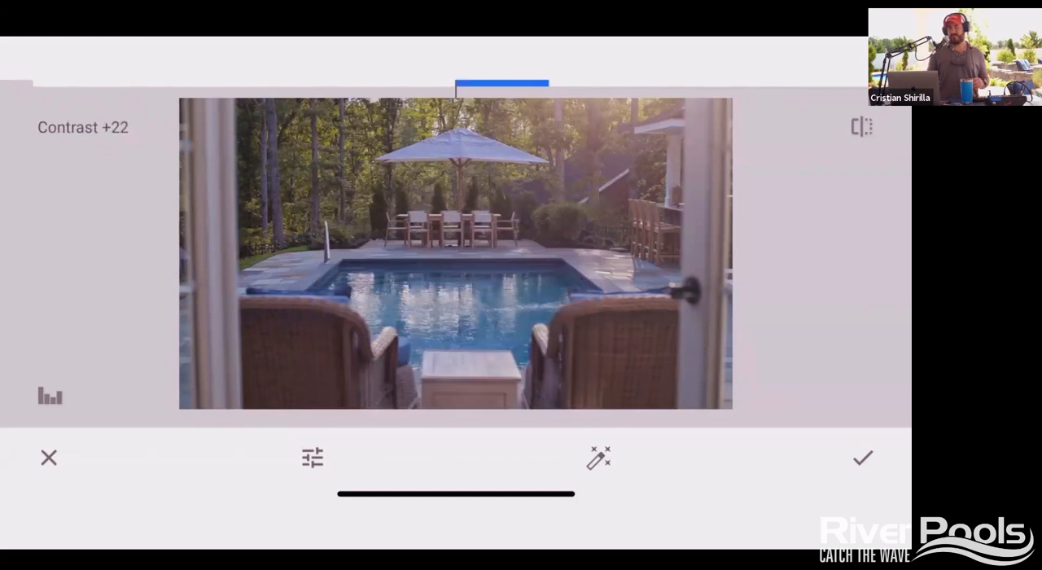
left_click(314, 458)
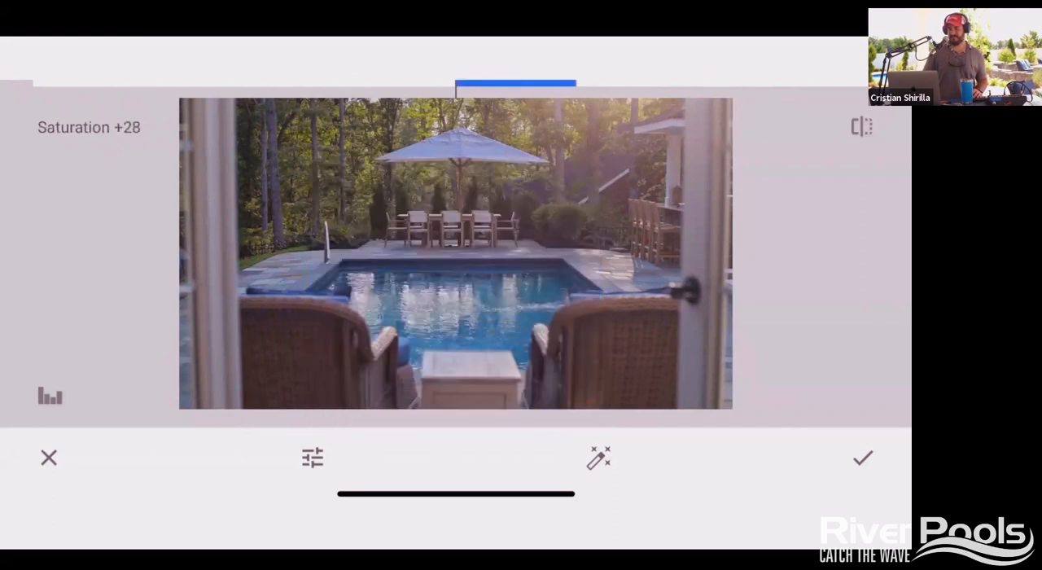
left_click(313, 457)
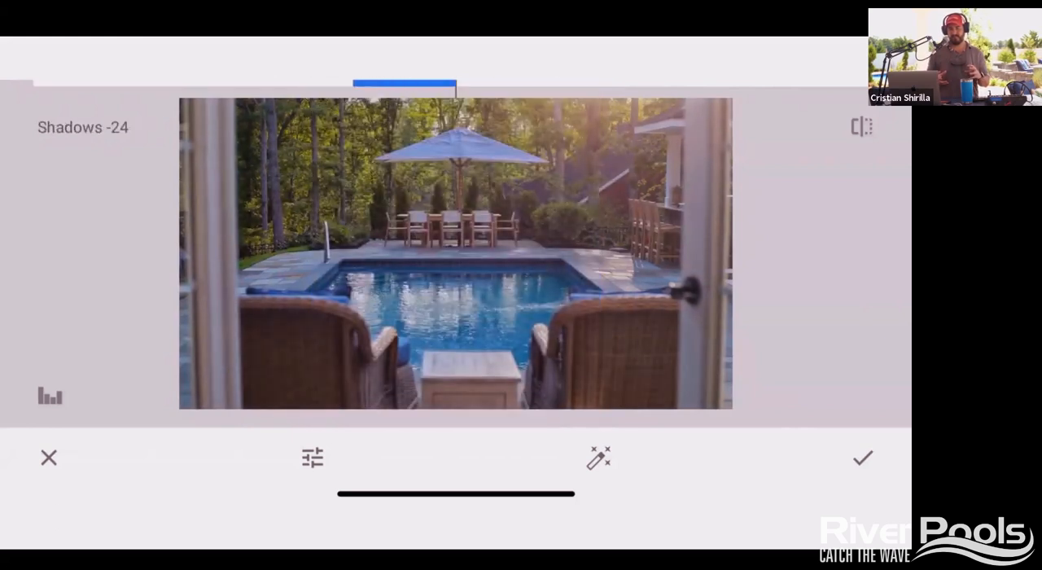
left_click_drag(403, 86, 374, 85)
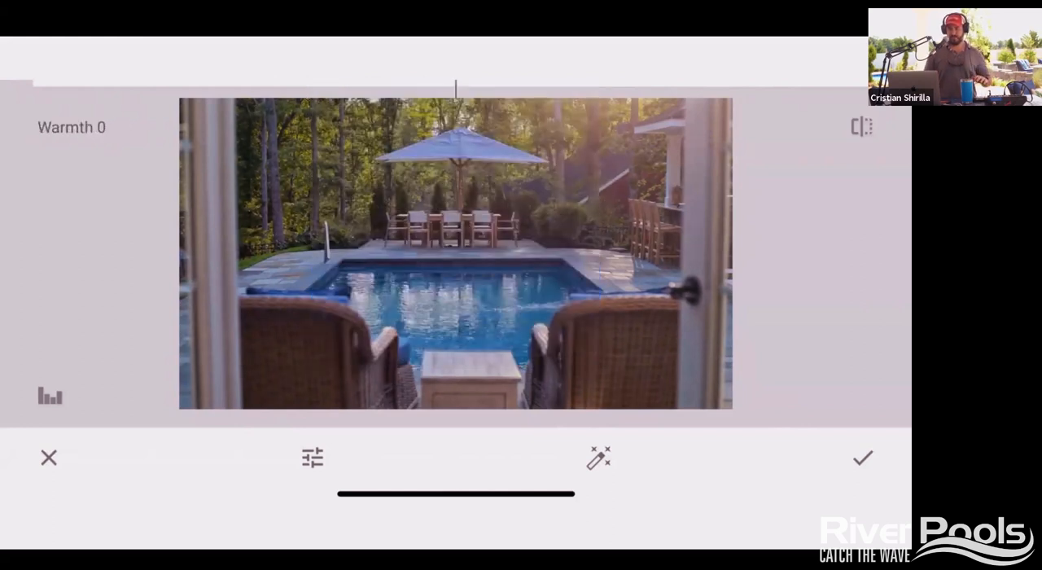
left_click_drag(456, 86, 497, 85)
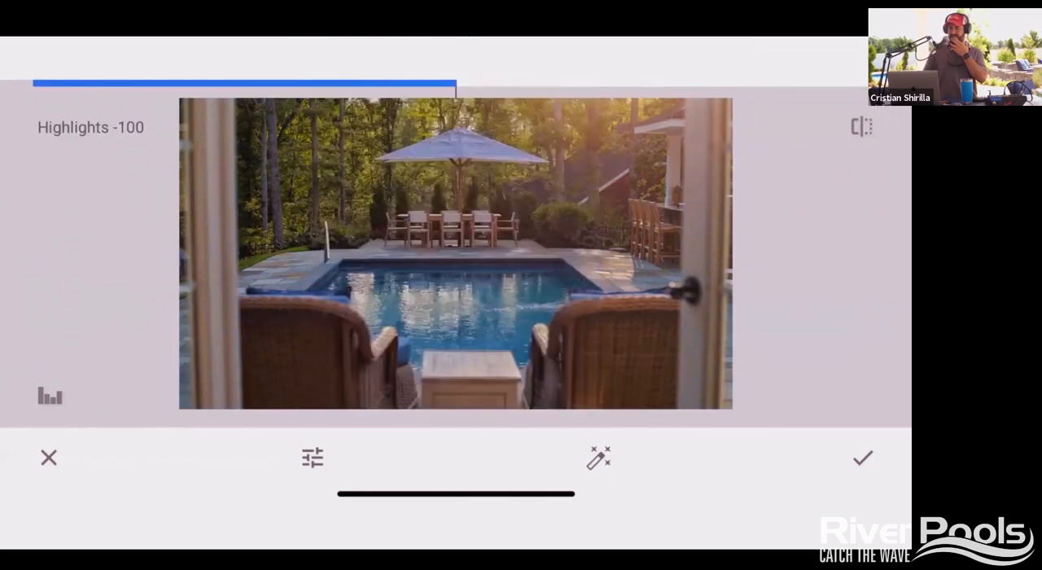
Step: Apply the Tune Image adjustments and dismiss the tools list to view the edited photo
left_click_drag(245, 82, 521, 81)
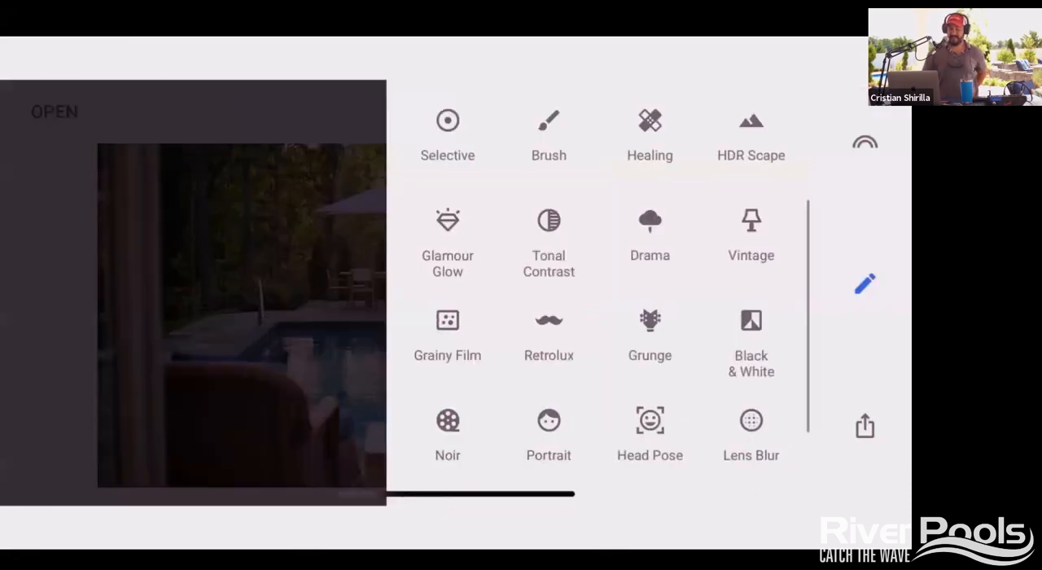
left_click(751, 431)
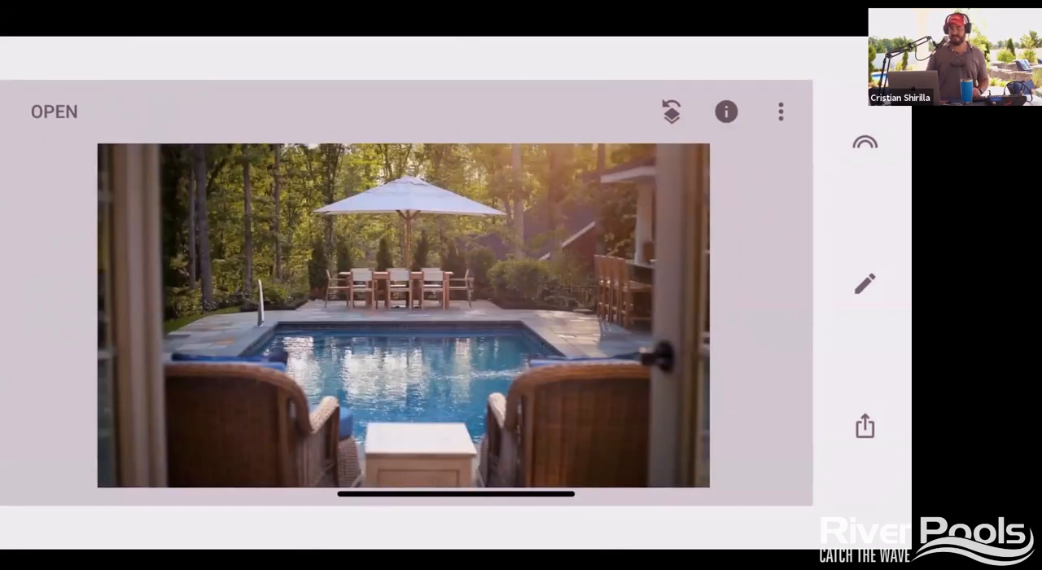
left_click(863, 426)
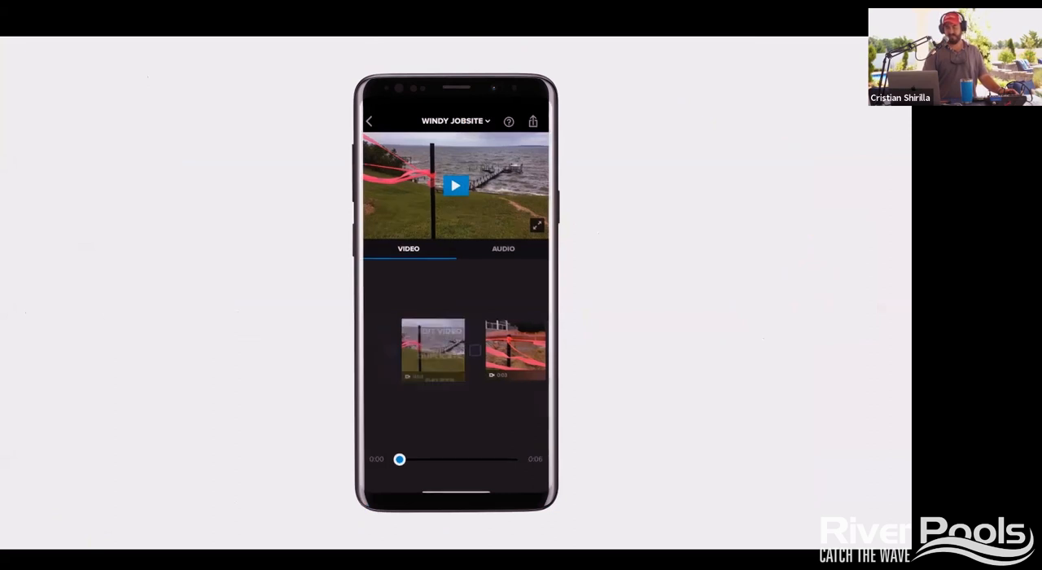
Step: Open the Windy Jobsite clip in Splice's editor and view its Trim and Filters screens
left_click(432, 350)
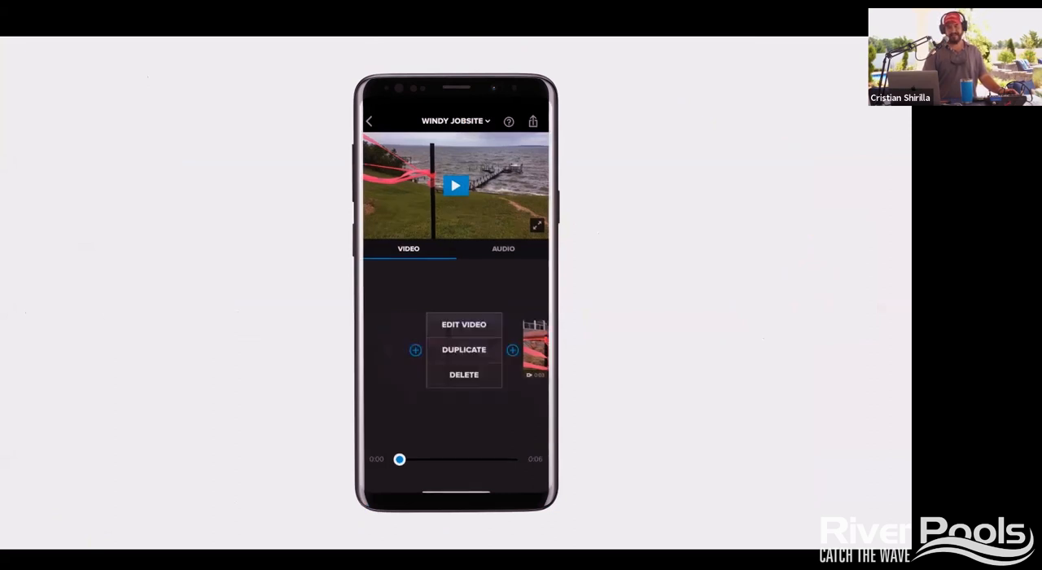
left_click(463, 324)
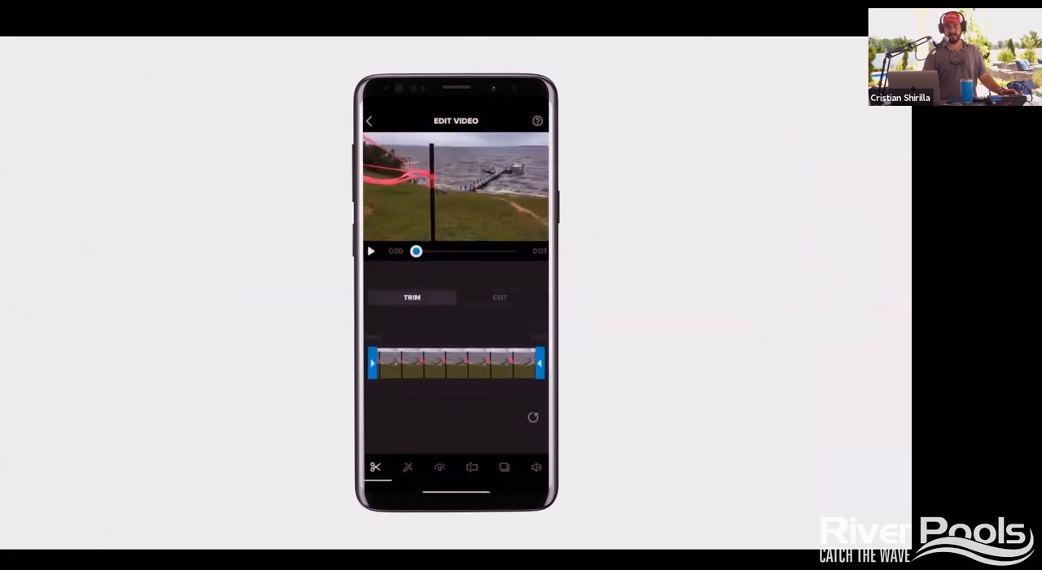
left_click(407, 467)
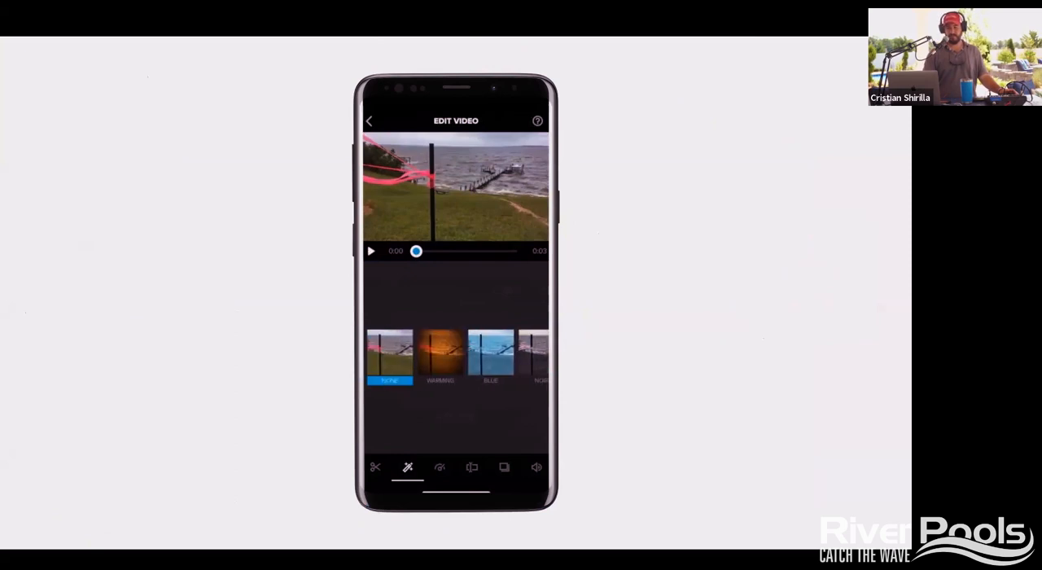
left_click(440, 466)
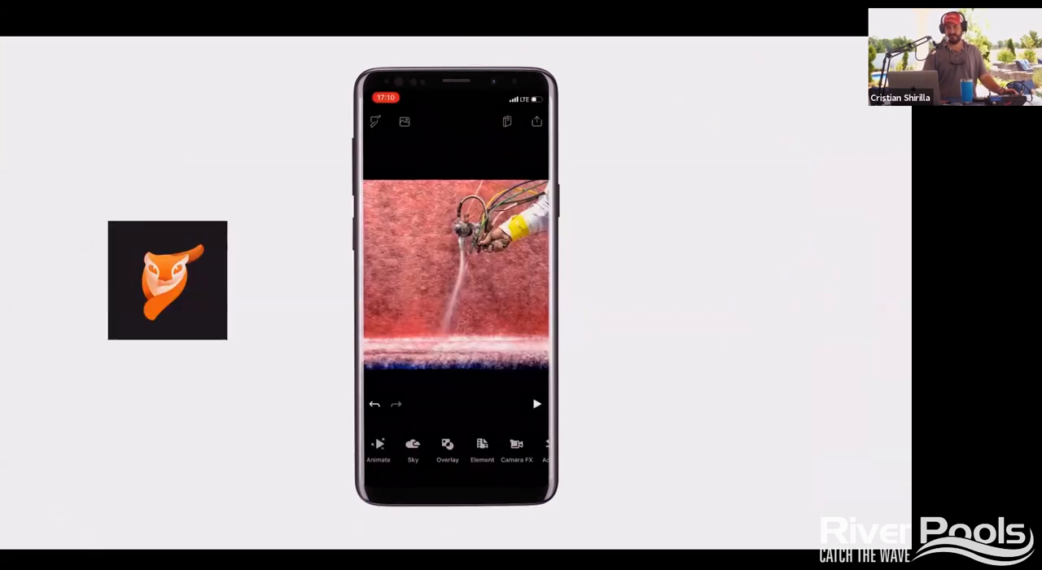
Step: Play, pause, resume and stop the fox-icon animation app's demo video
left_click(537, 404)
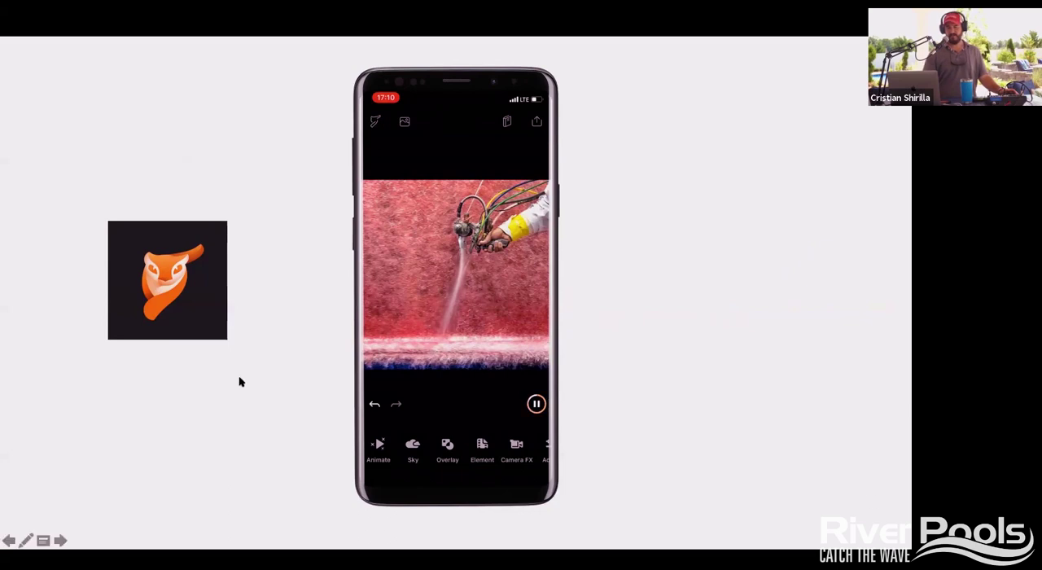
mouse_move(464, 285)
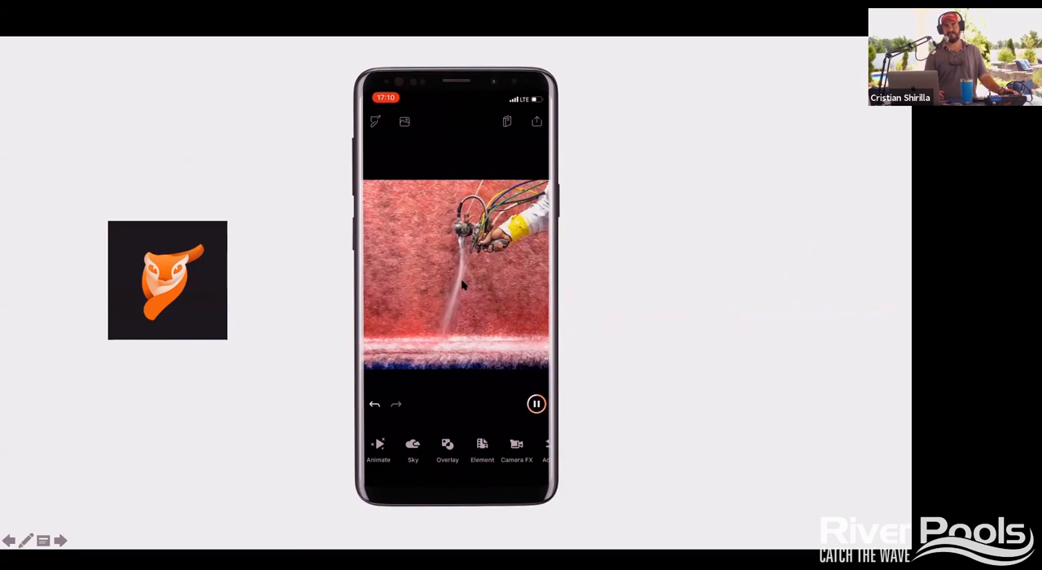
left_click(536, 404)
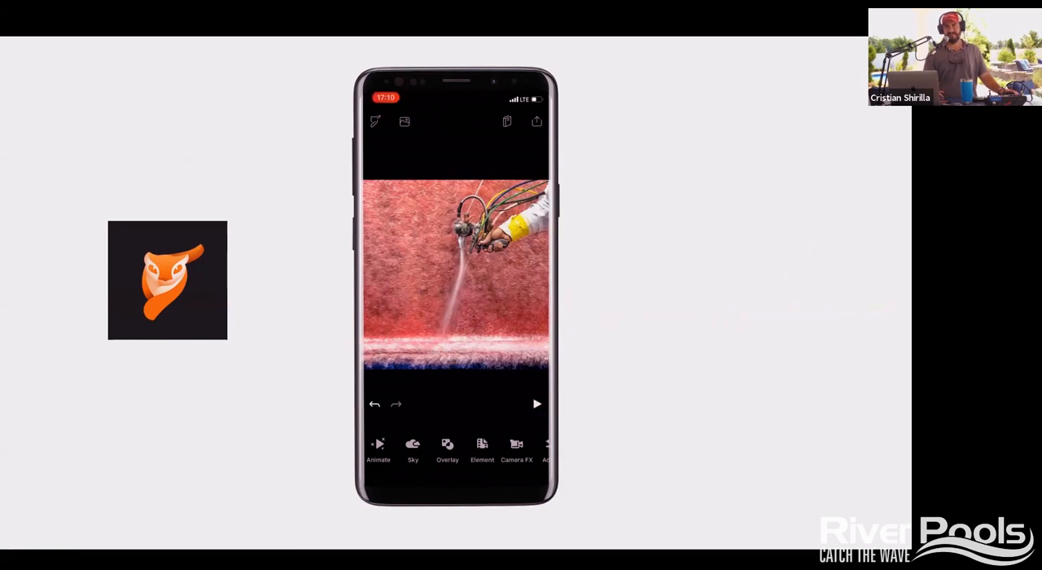
left_click(536, 404)
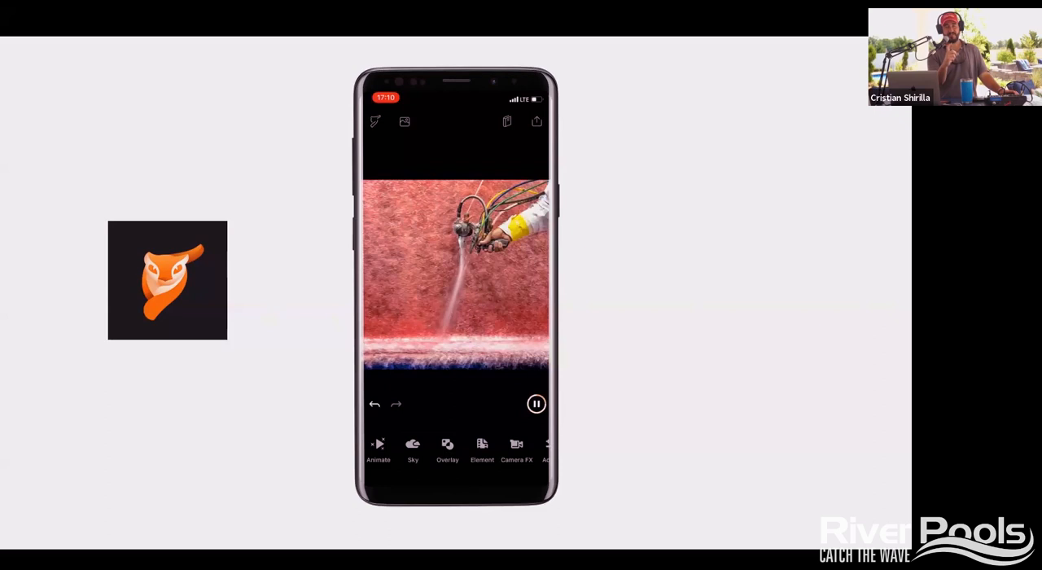
left_click(536, 404)
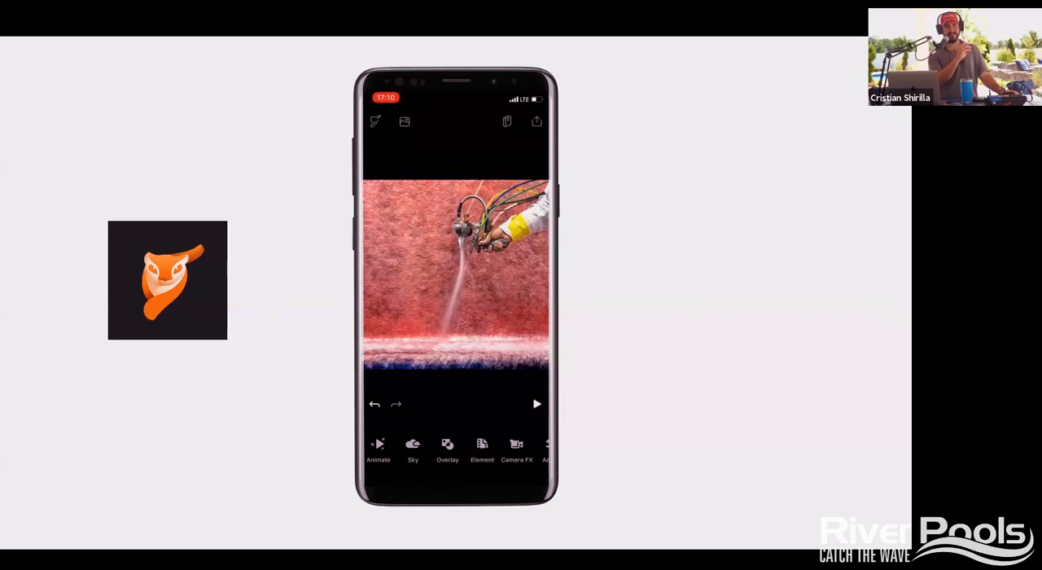
left_click(536, 403)
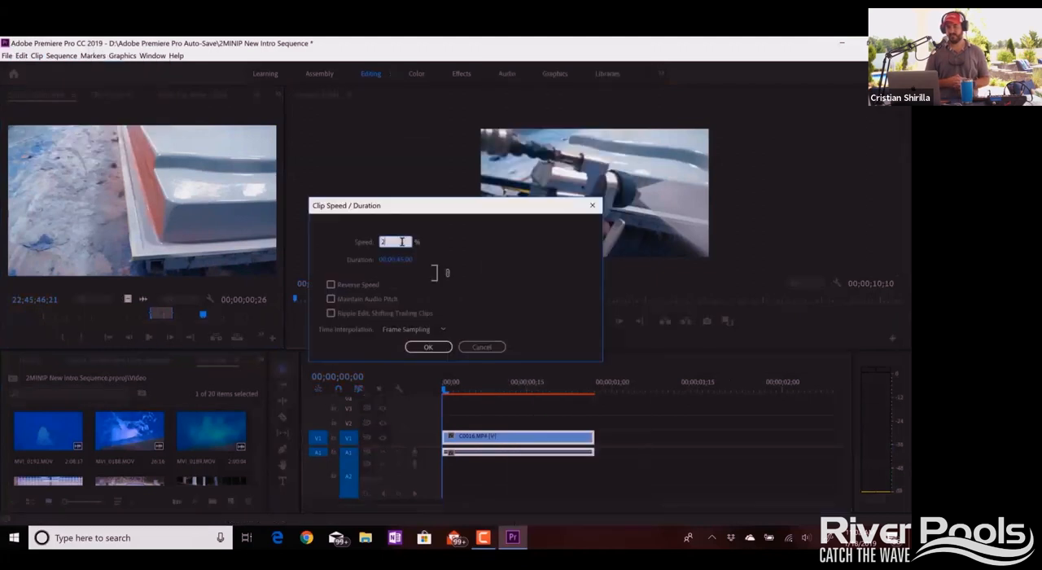
Step: Play the Premiere Pro timeline recording, then advance to the social platforms slide
left_click(428, 346)
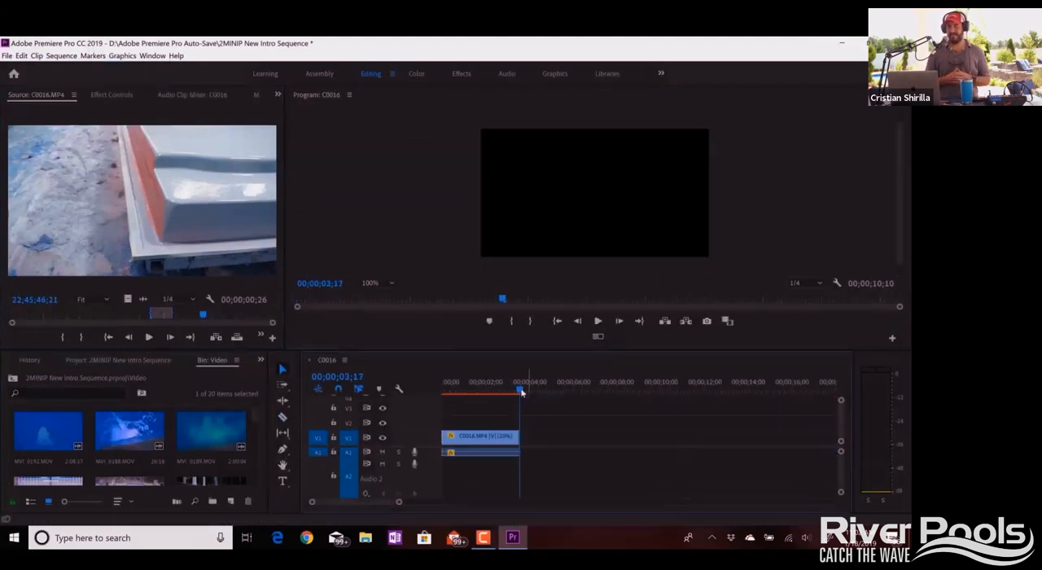
left_click(416, 73)
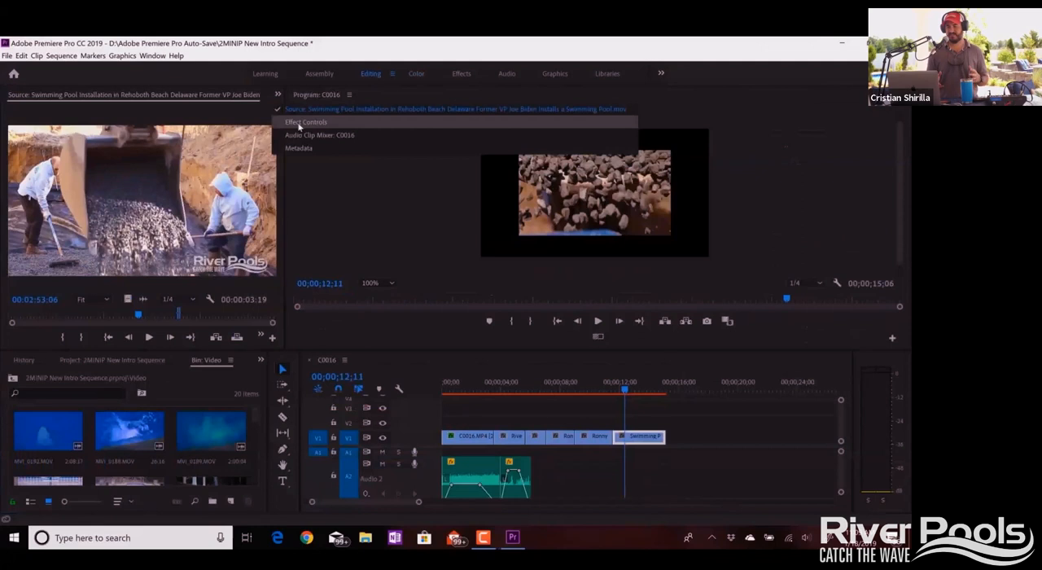
left_click(306, 121)
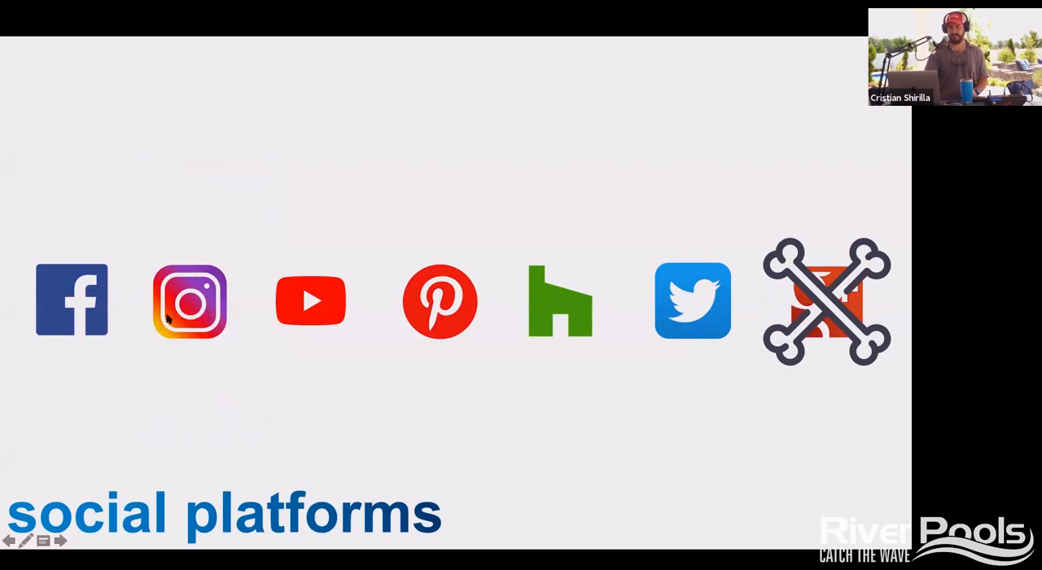
mouse_move(443, 318)
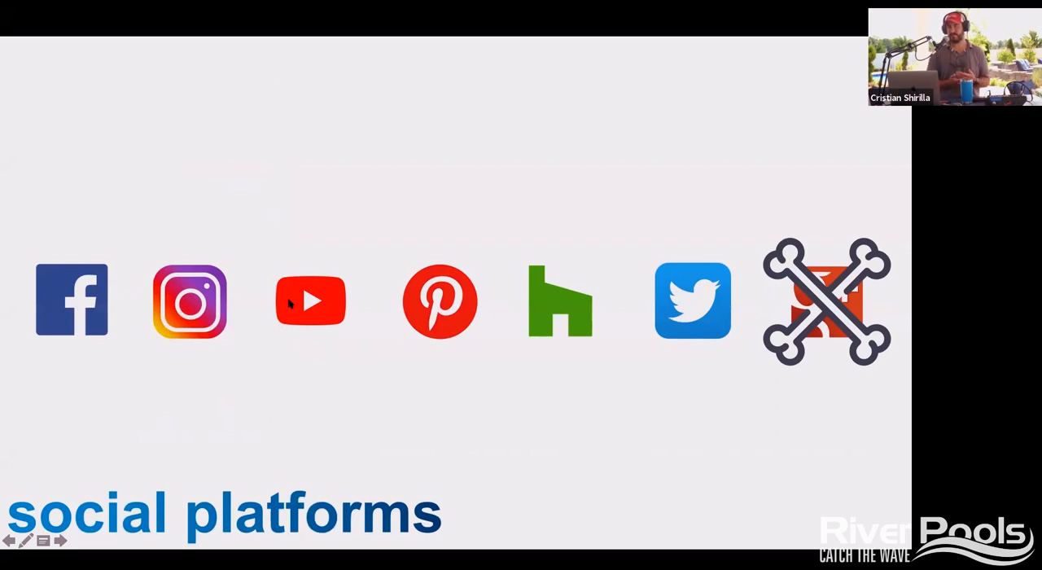
mouse_move(440, 313)
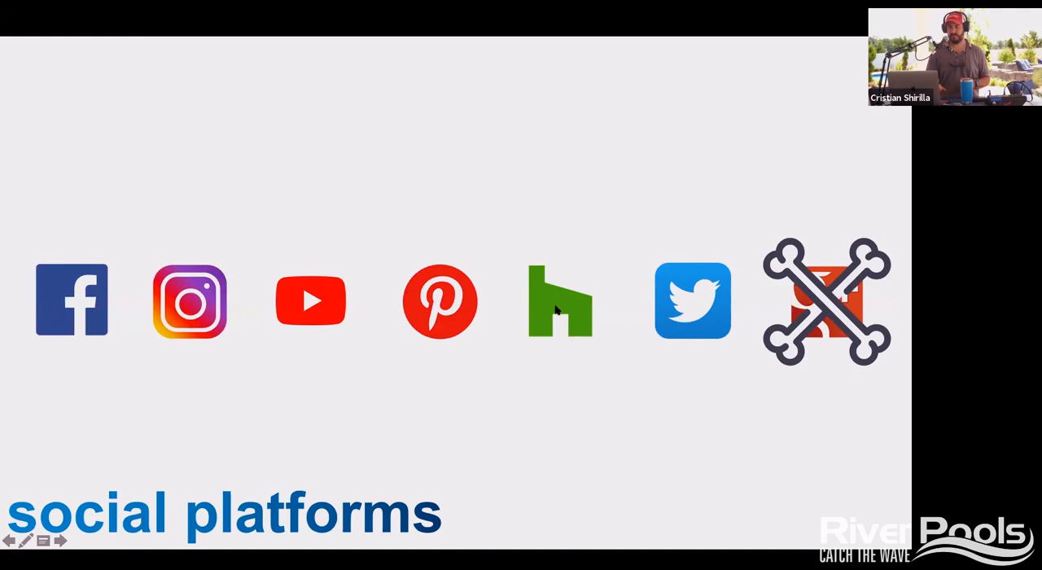
mouse_move(551, 302)
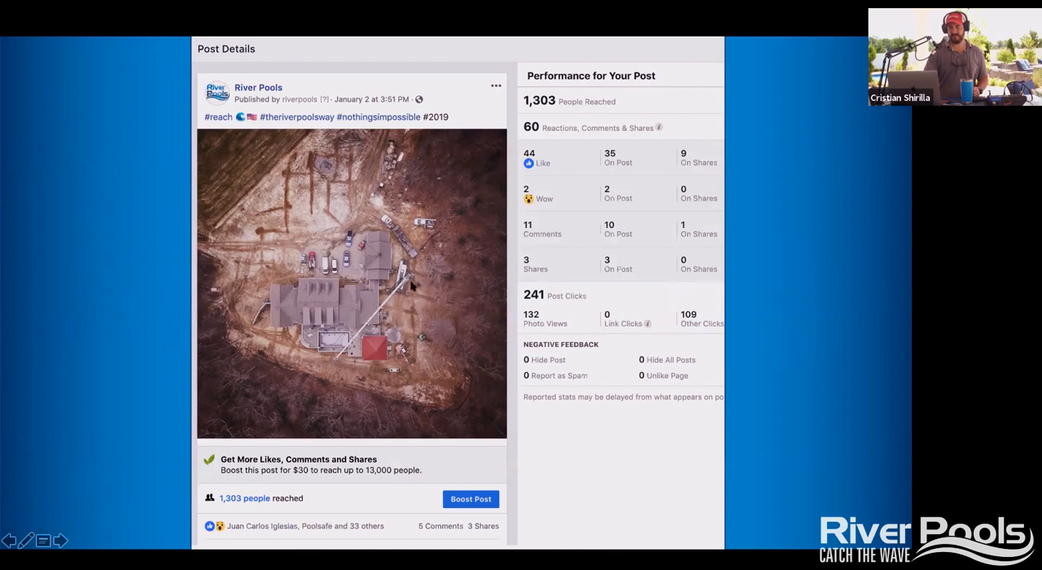
mouse_move(327, 364)
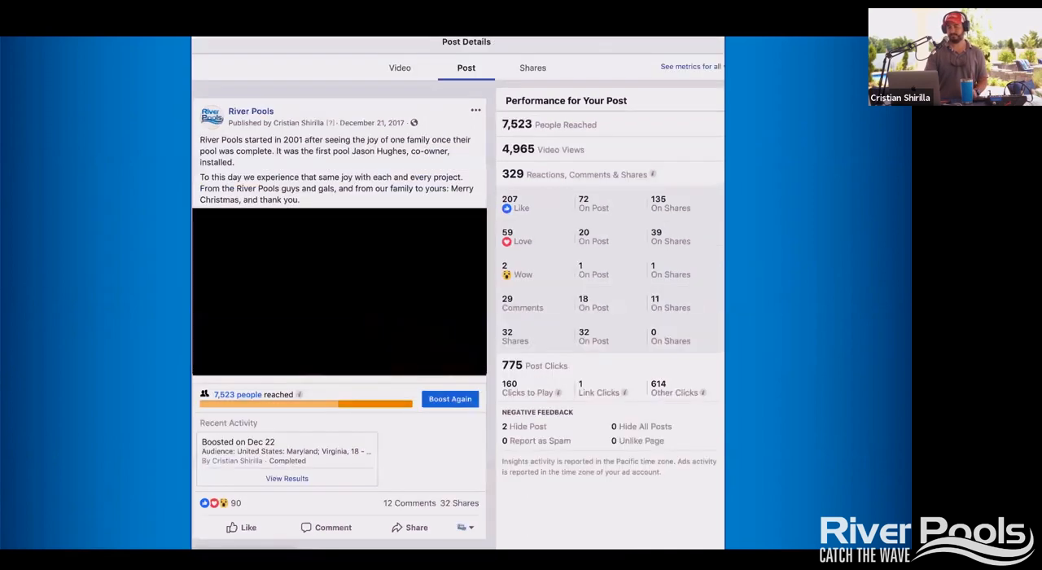
left_click(339, 292)
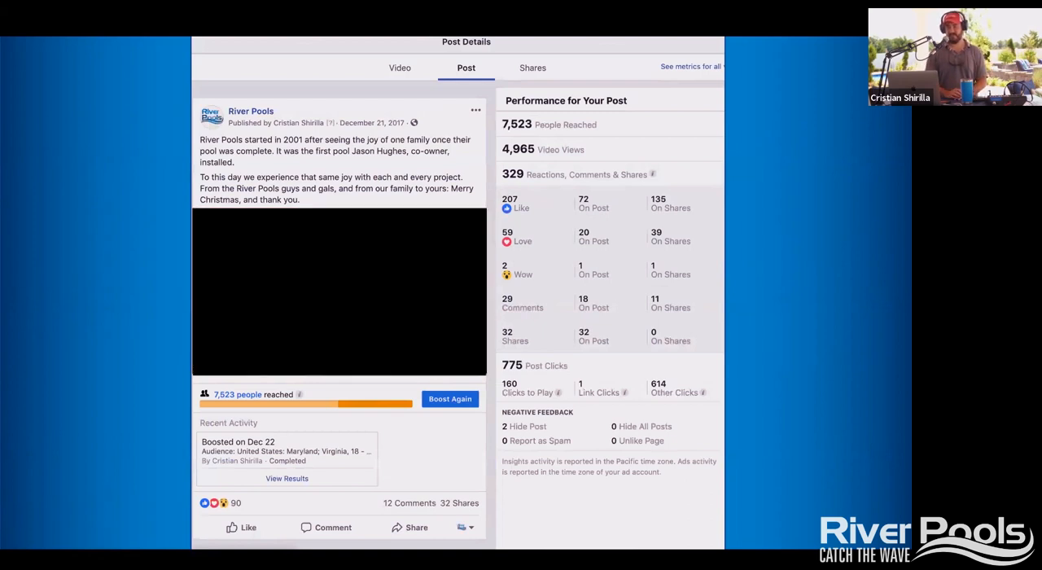
left_click(339, 290)
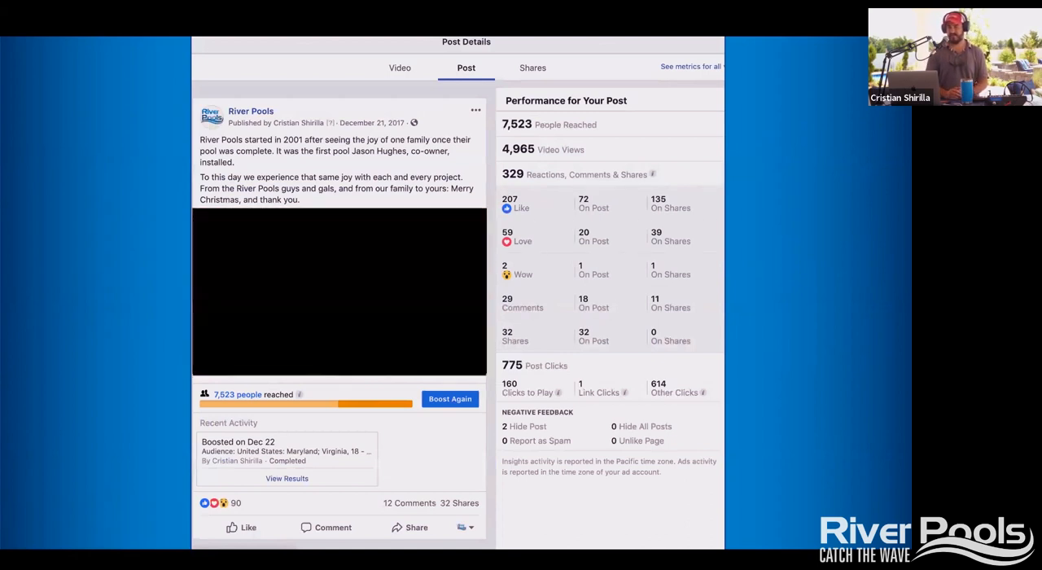
left_click(338, 290)
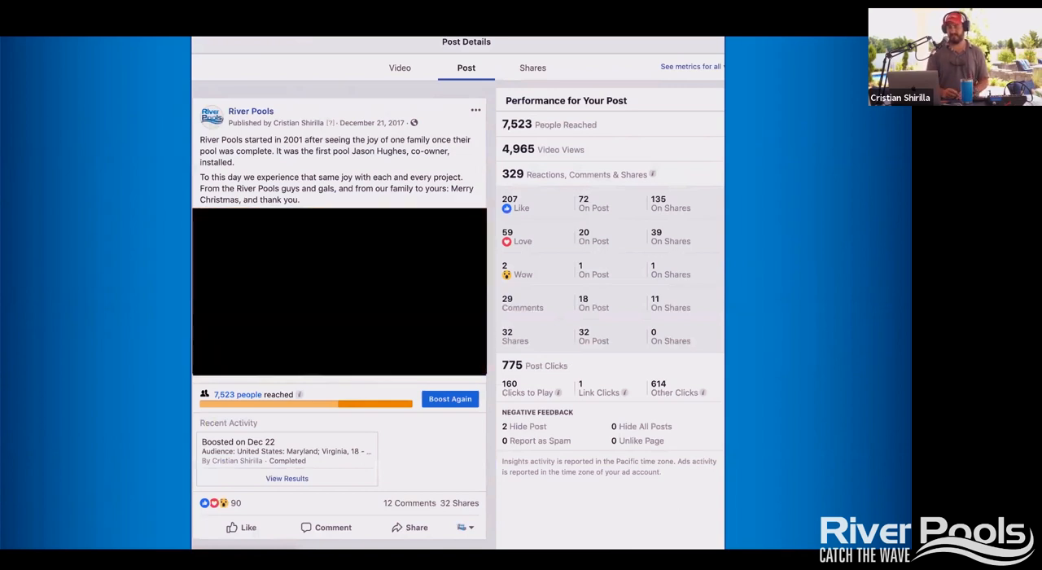
left_click(339, 291)
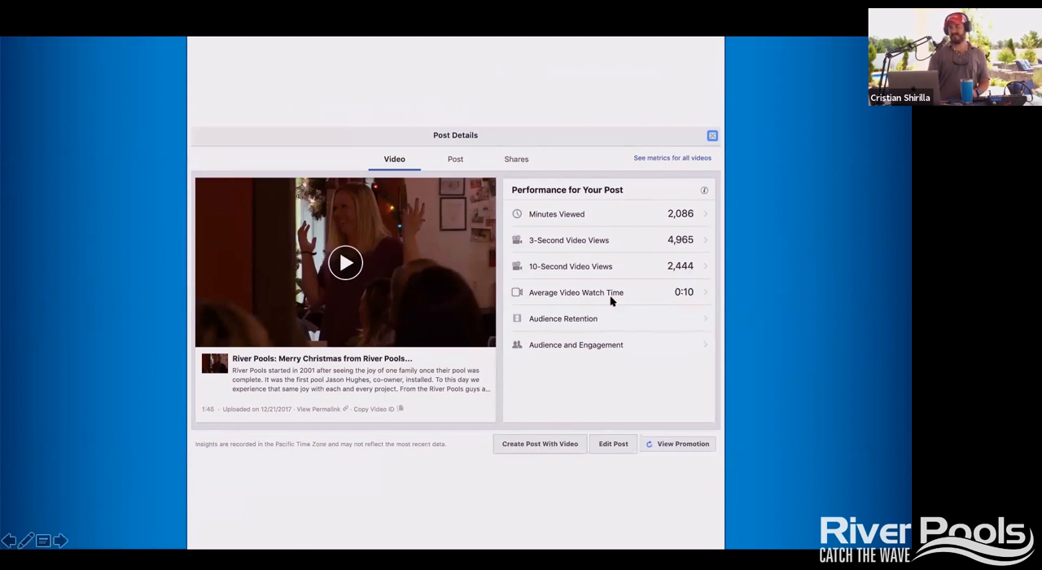
mouse_move(682, 248)
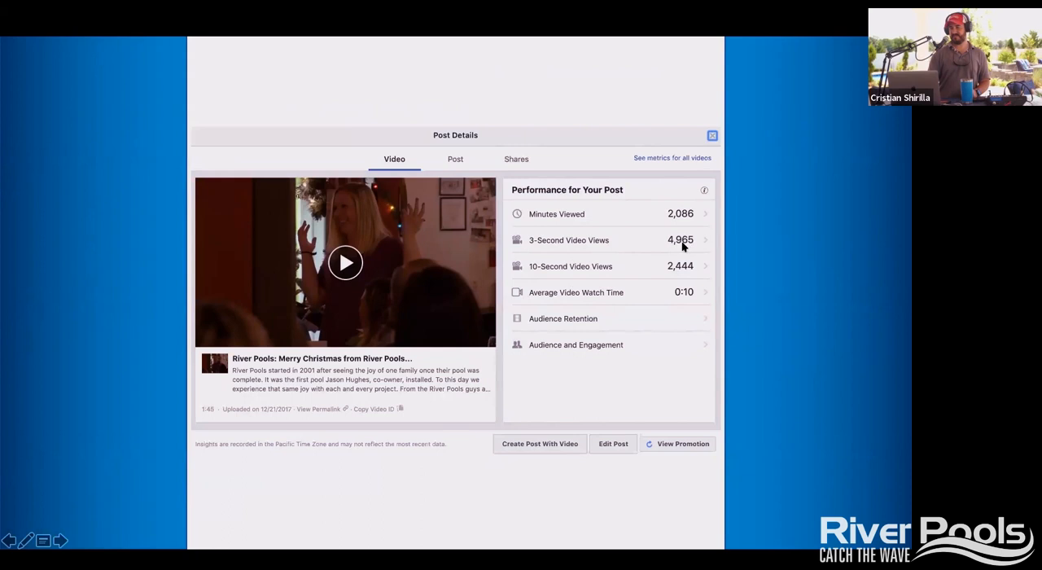
mouse_move(658, 275)
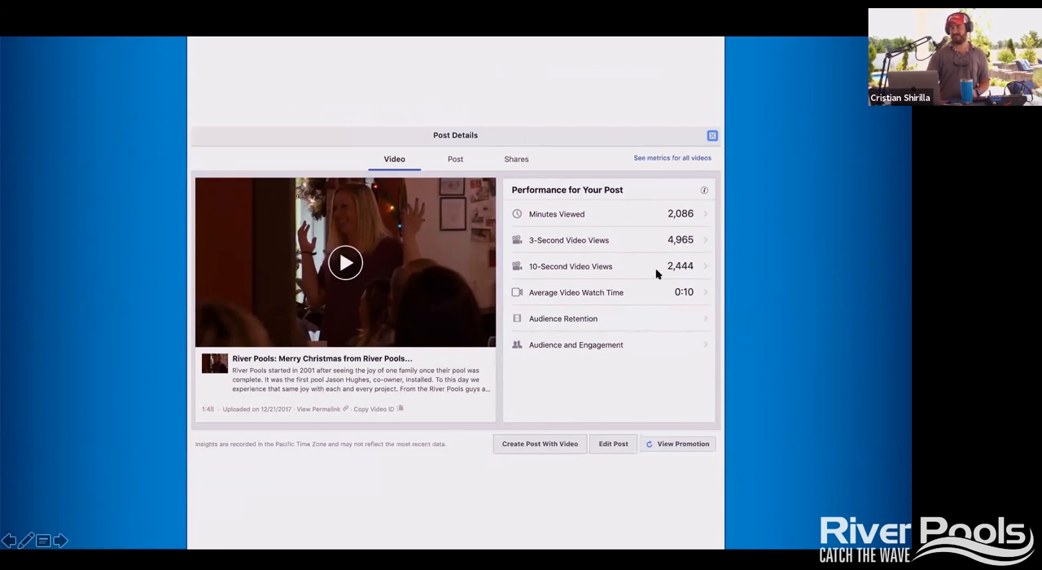
mouse_move(692, 270)
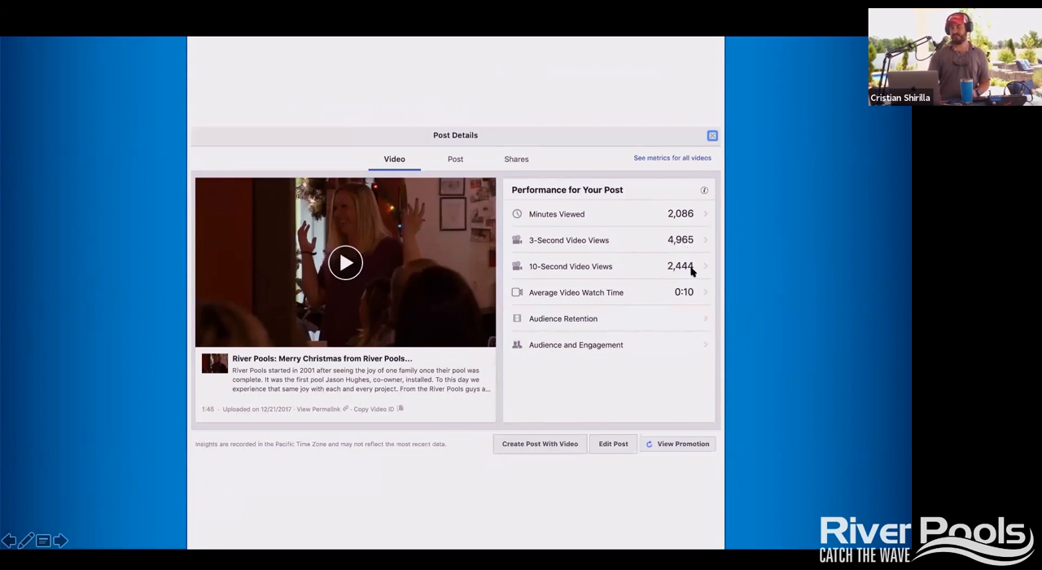
mouse_move(680, 292)
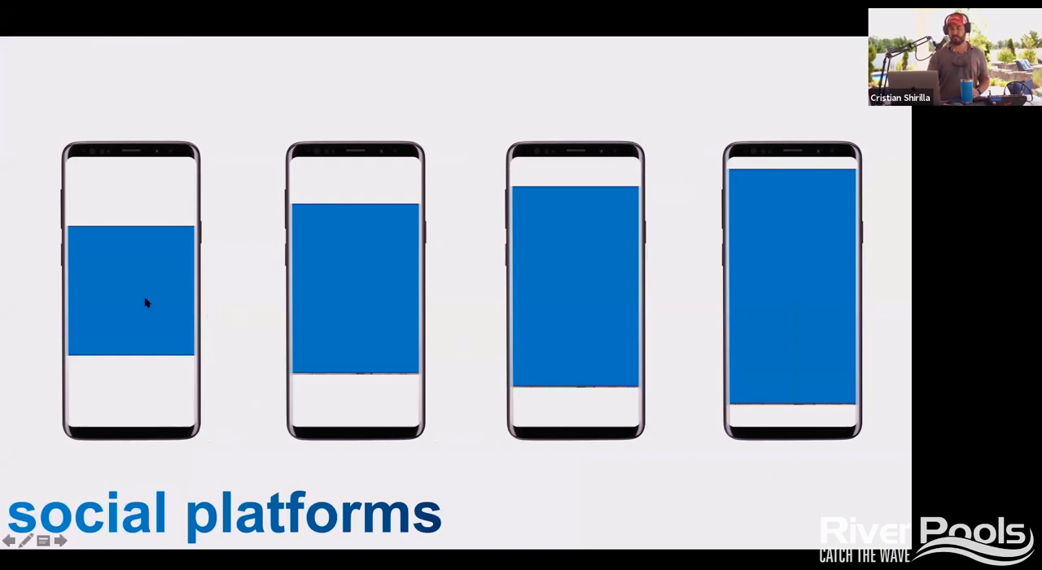
mouse_move(377, 304)
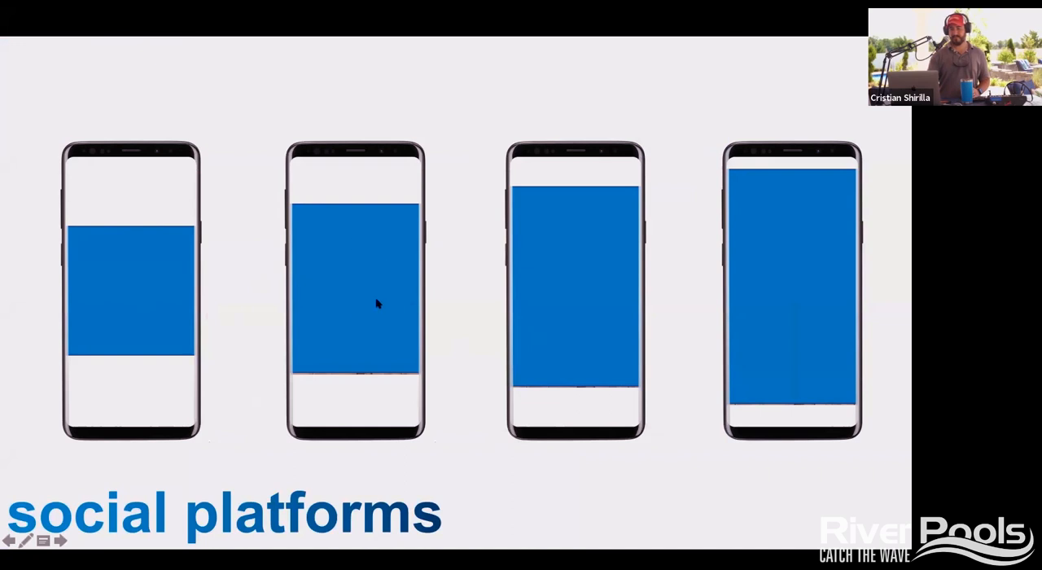